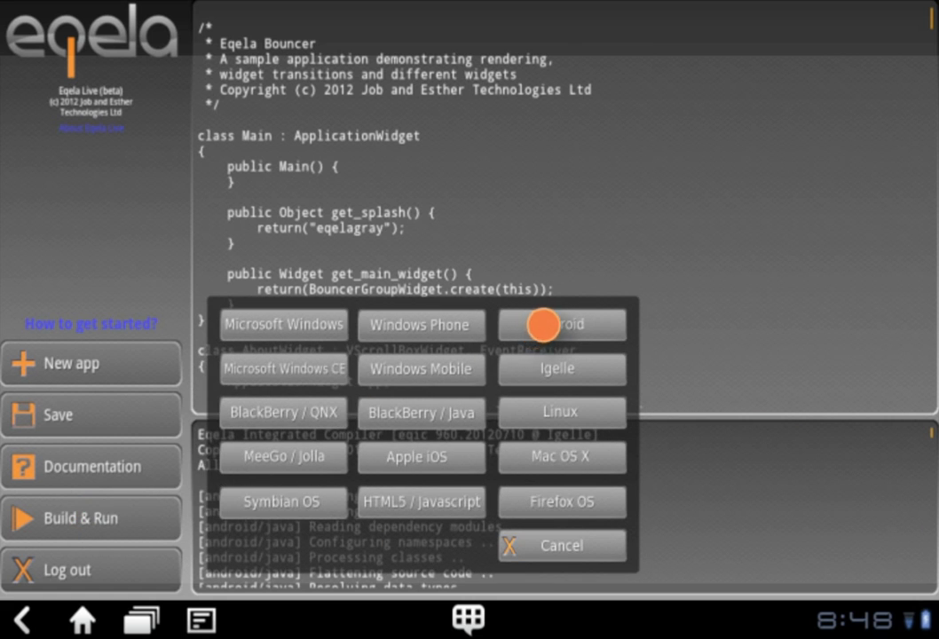
Compile the Bouncer sample for Android, showing its embedded C and Java socket code
{"action": "left_click", "coordinate": [561, 324]}
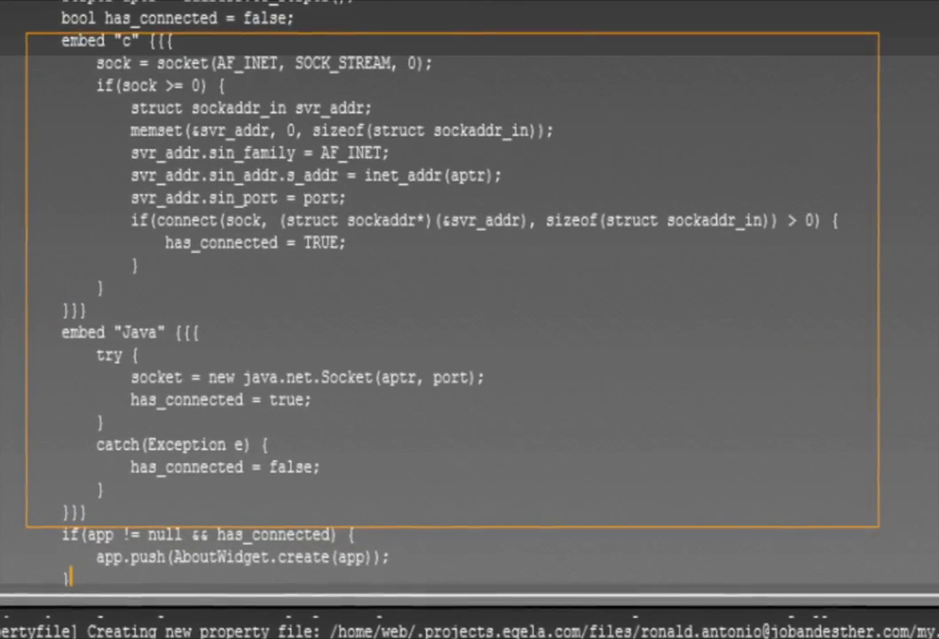
{"action": "scroll", "scroll_direction": "up", "scroll_amount": 3}
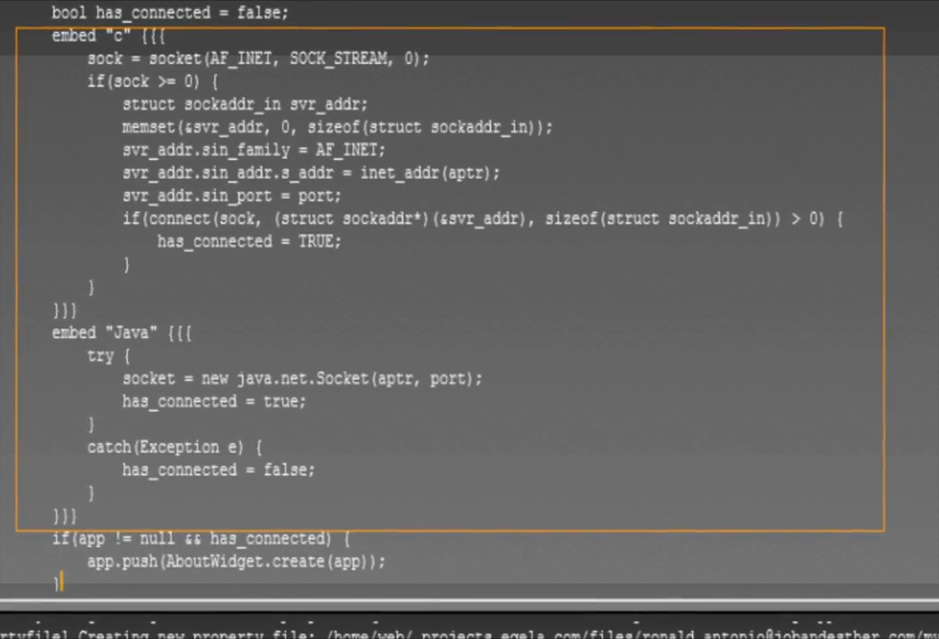